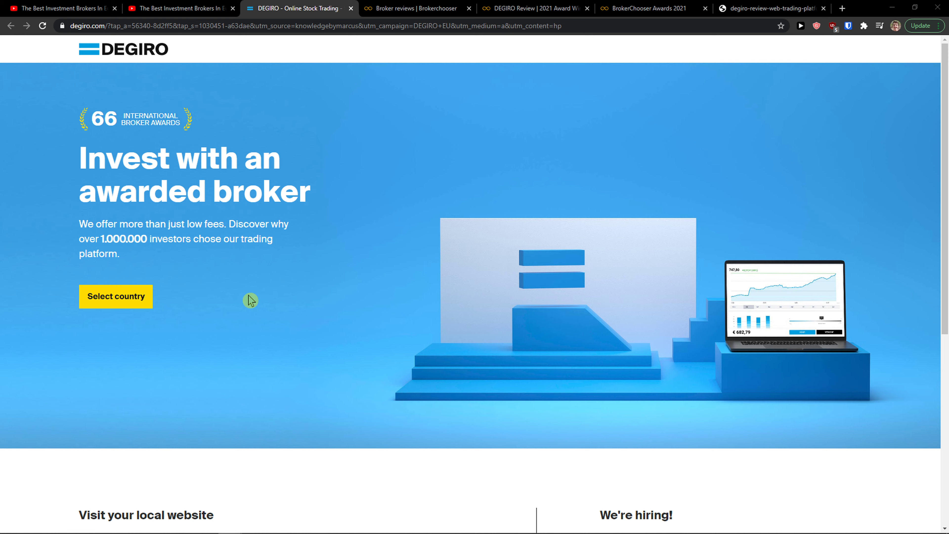
Follow the DEGIRO registration link in the YouTube video description to the DEGIRO homepage.
{"action": "left_click", "coordinate": [60, 9]}
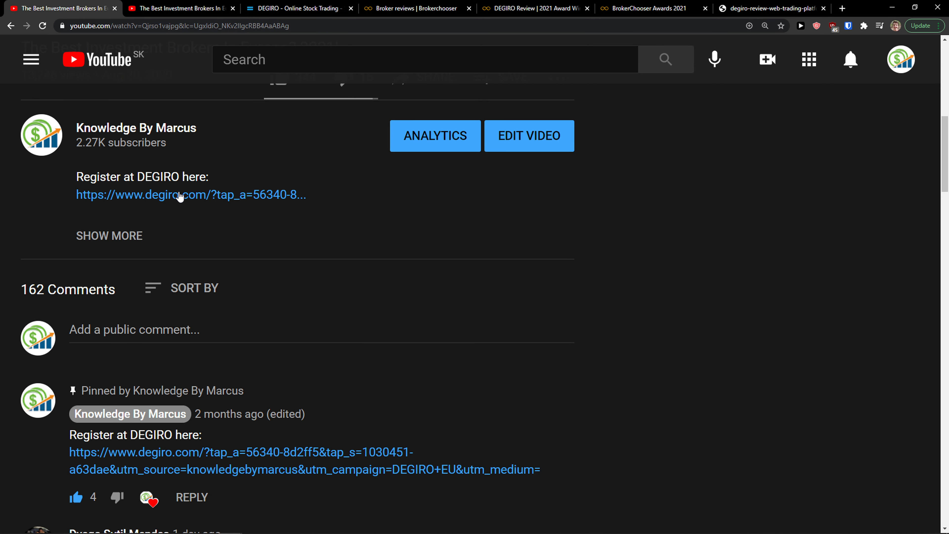
{"action": "left_click", "coordinate": [191, 194]}
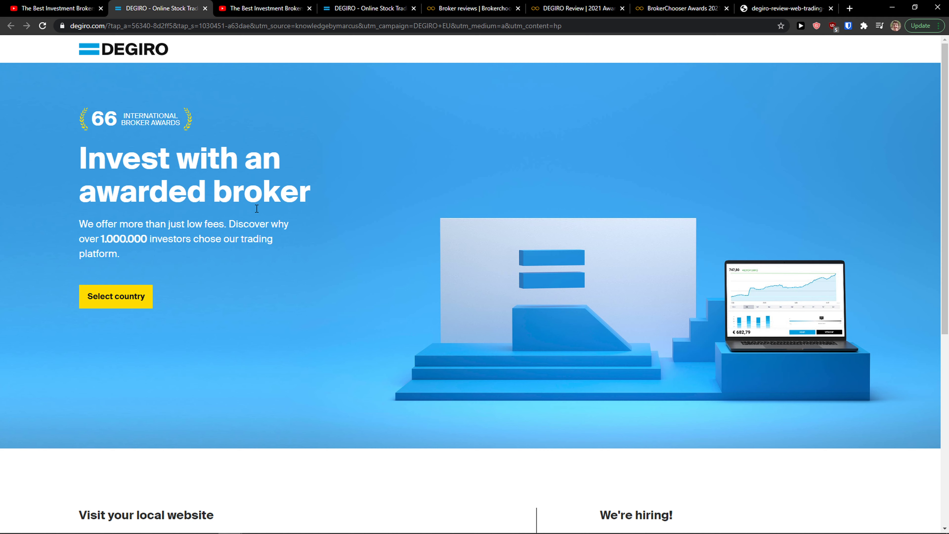
Choose Ireland as the local DEGIRO website and start its 'Open an account' form.
{"action": "scroll", "scroll_direction": "down", "scroll_amount": 3}
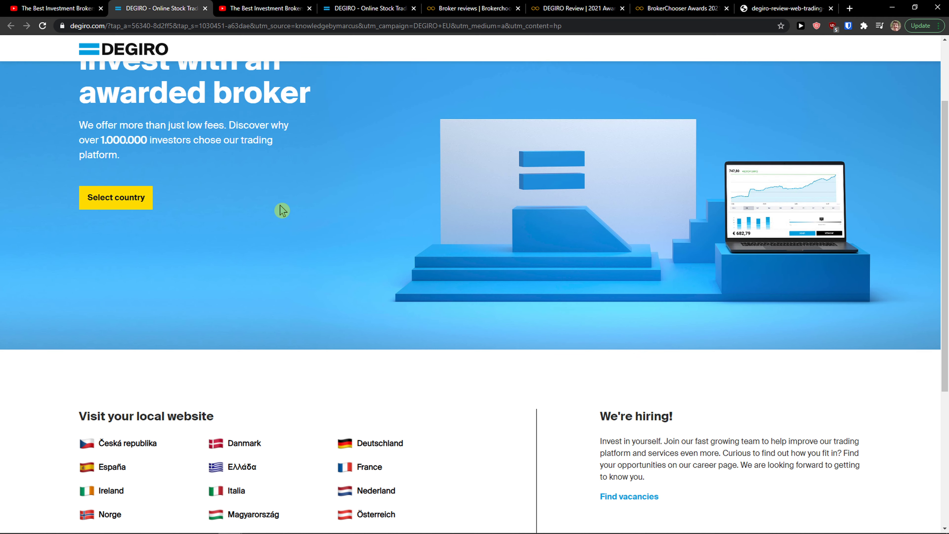
{"action": "scroll", "scroll_direction": "down", "scroll_amount": 3}
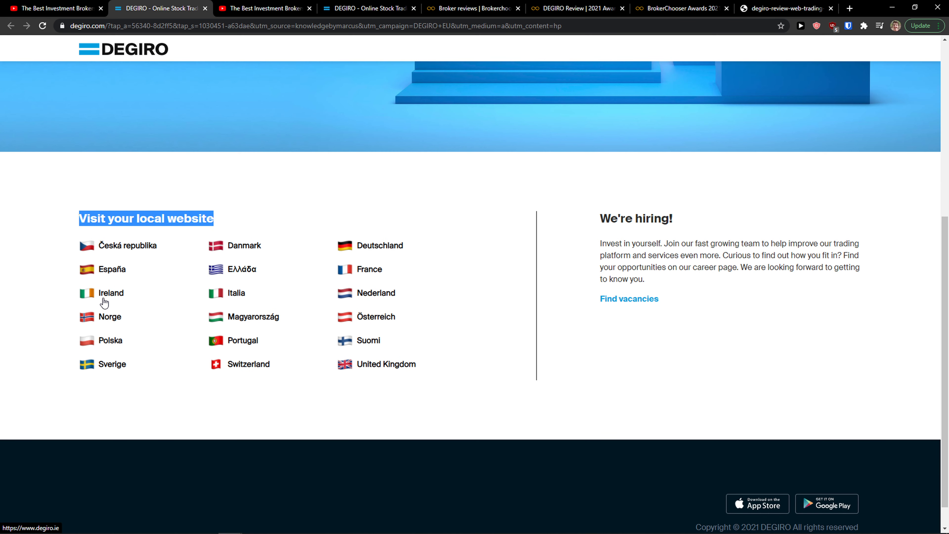
{"action": "left_click", "coordinate": [110, 293]}
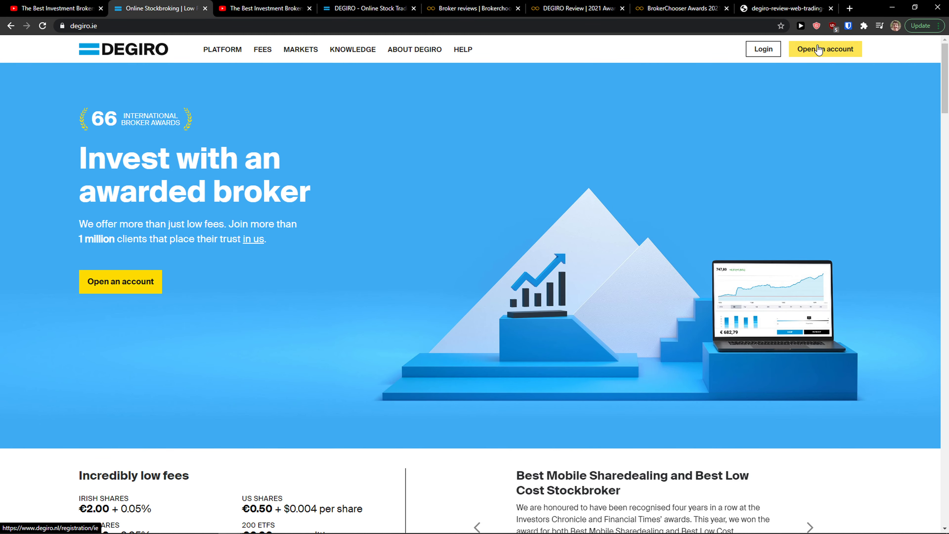
{"action": "left_click", "coordinate": [825, 49]}
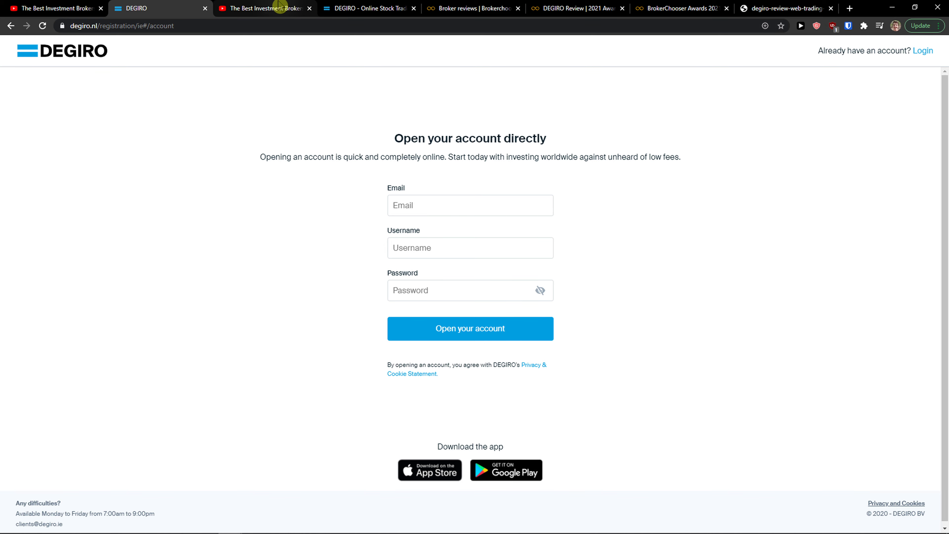
Go back to the 'Best Investment Brokers In Europe? 2021!' YouTube video and look further down the page.
{"action": "left_click", "coordinate": [265, 8]}
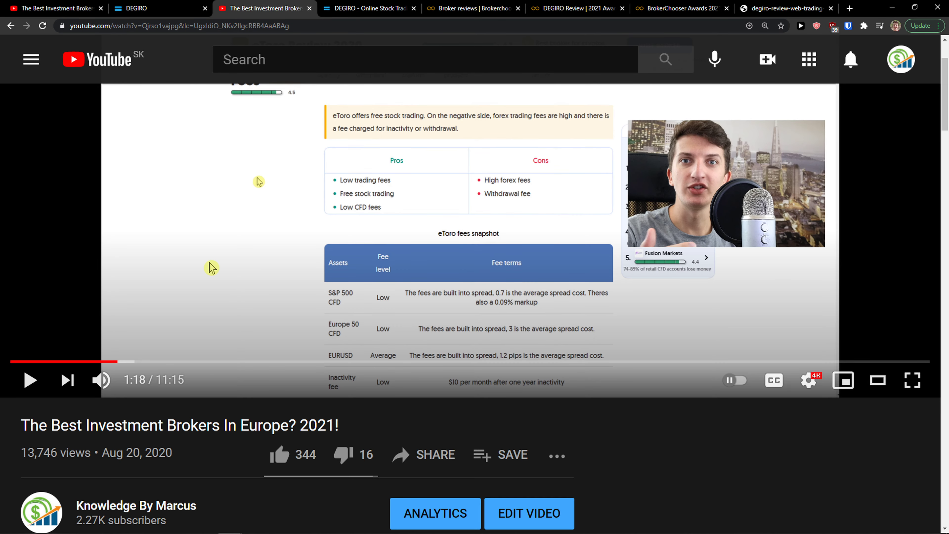
{"action": "scroll", "scroll_direction": "down", "scroll_amount": 3}
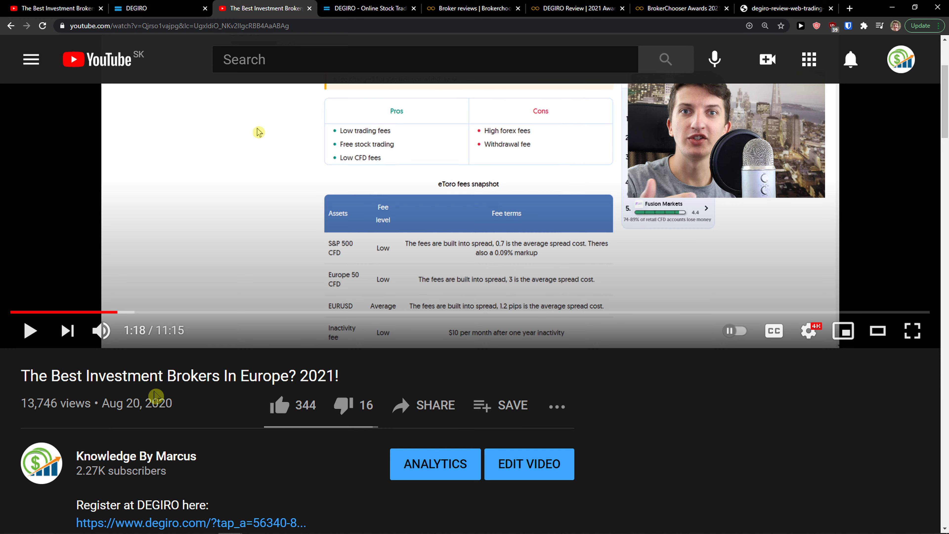
{"action": "scroll", "scroll_direction": "down", "scroll_amount": 3}
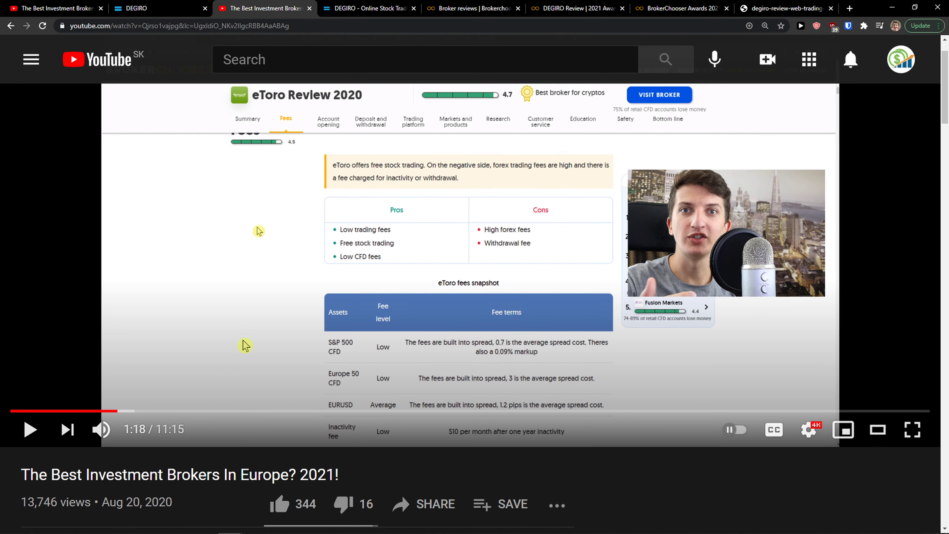
Browse BrokerChooser's 2021 awards and broker reviews, then land on the DEGIRO Review 2021 fees section.
{"action": "left_click", "coordinate": [472, 8]}
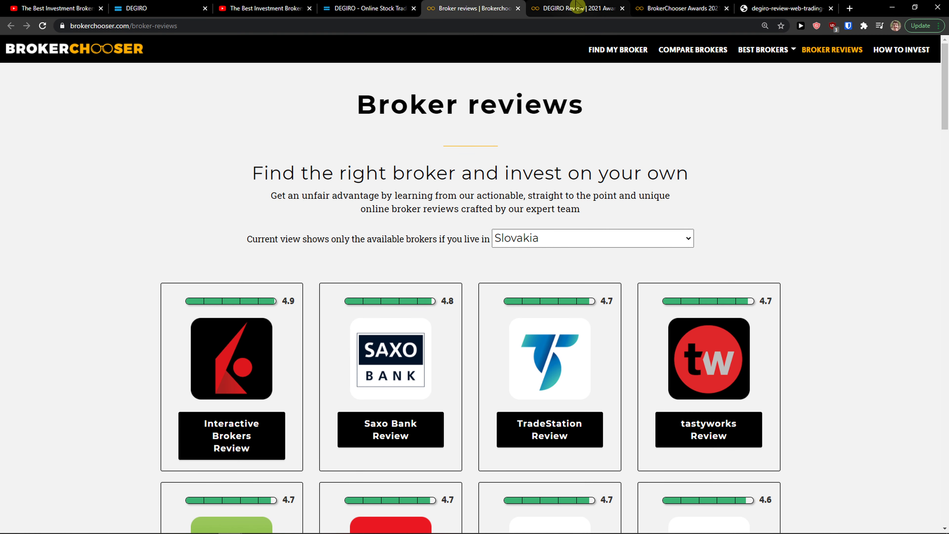
{"action": "left_click", "coordinate": [679, 8]}
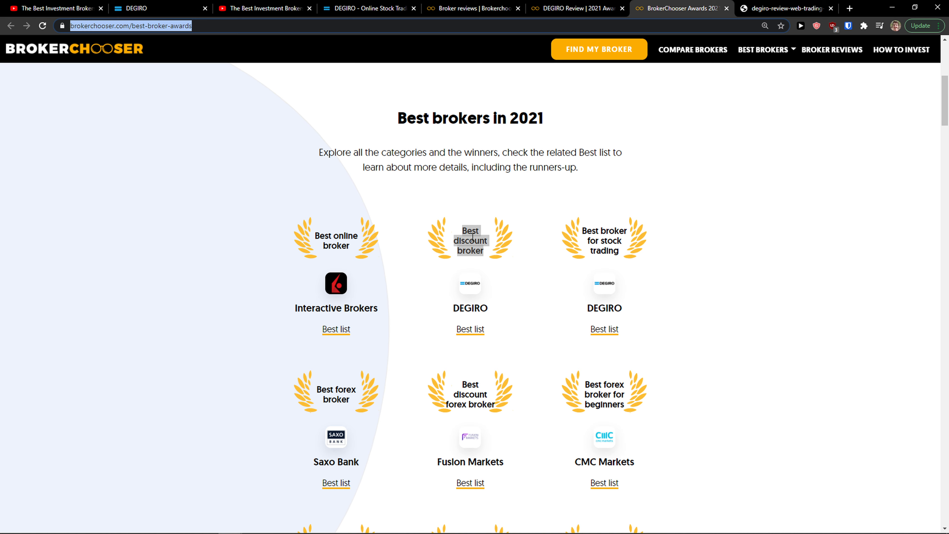
{"action": "left_click", "coordinate": [461, 8]}
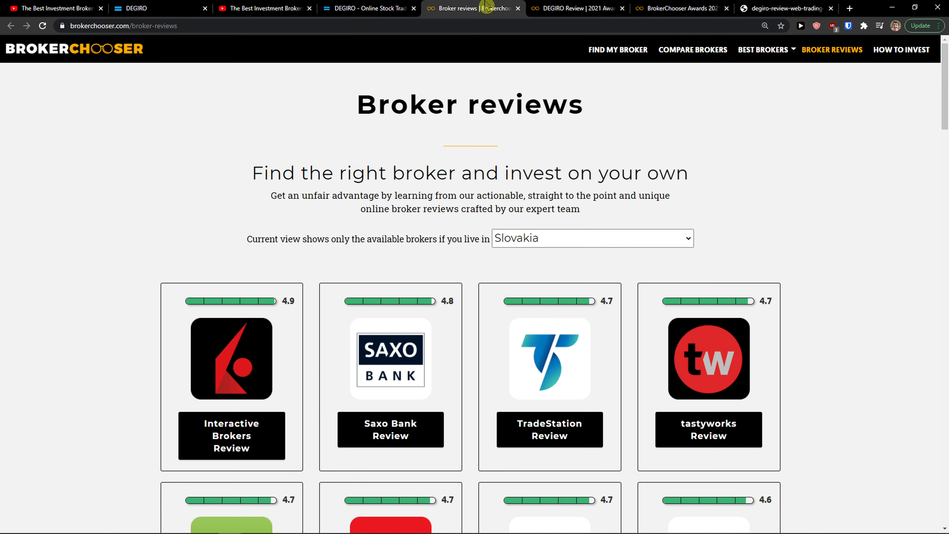
{"action": "left_click", "coordinate": [573, 8]}
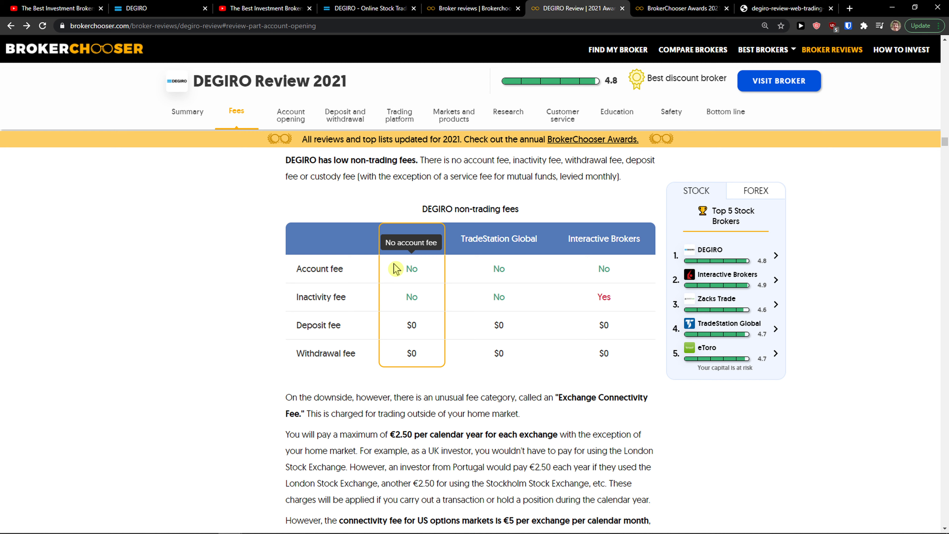
{"action": "mouse_move", "coordinate": [397, 271]}
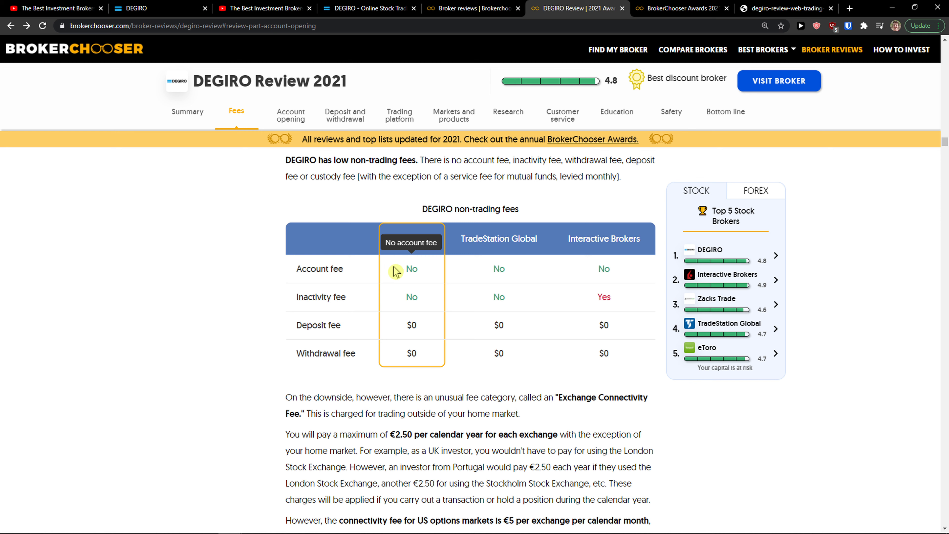
{"action": "mouse_move", "coordinate": [396, 274]}
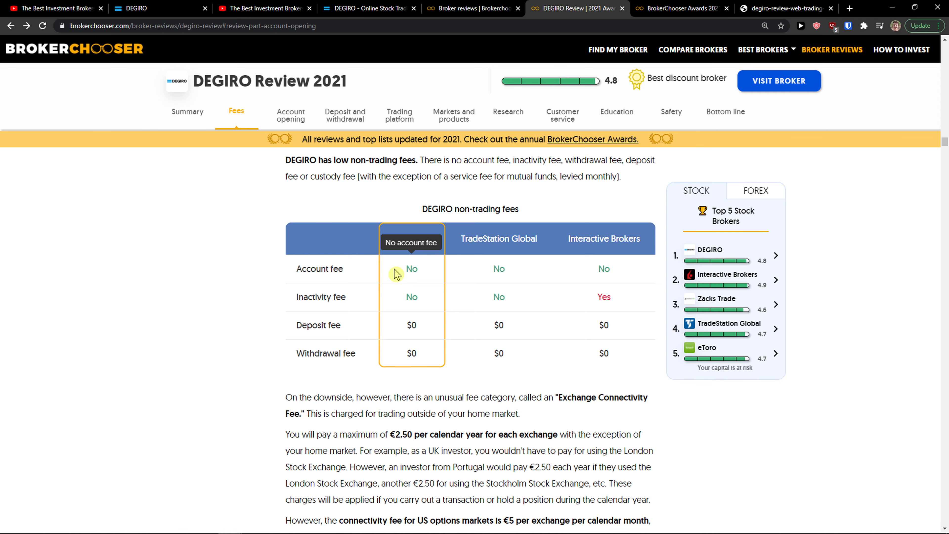
Read down DEGIRO's fees from non-trading fees to the $2,000 stock and ETF commission comparison.
{"action": "scroll", "scroll_direction": "down", "scroll_amount": 3}
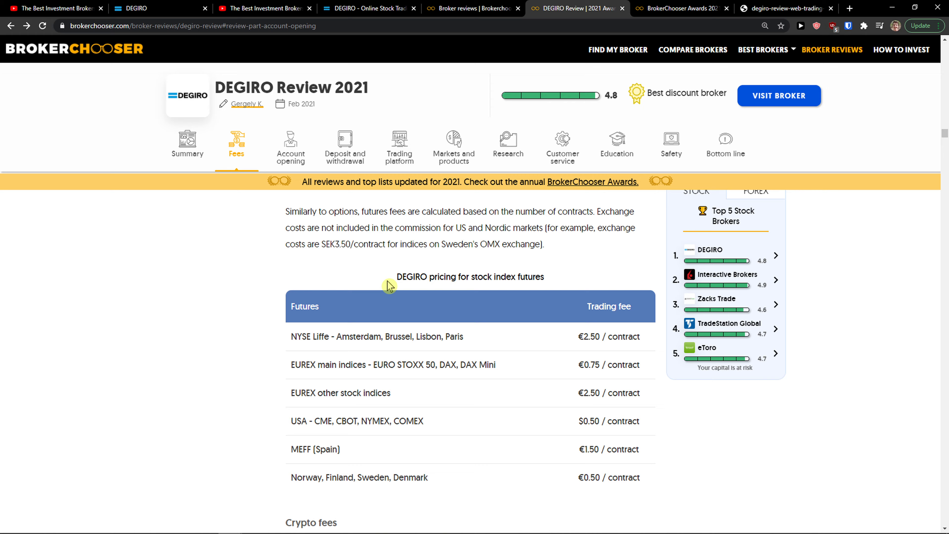
{"action": "scroll", "scroll_direction": "down", "scroll_amount": 3}
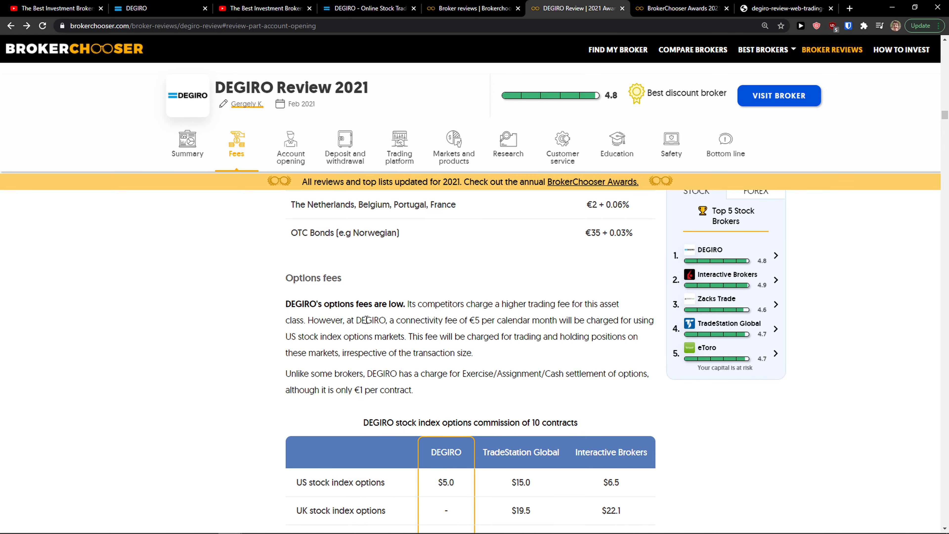
{"action": "scroll", "scroll_direction": "down", "scroll_amount": 3}
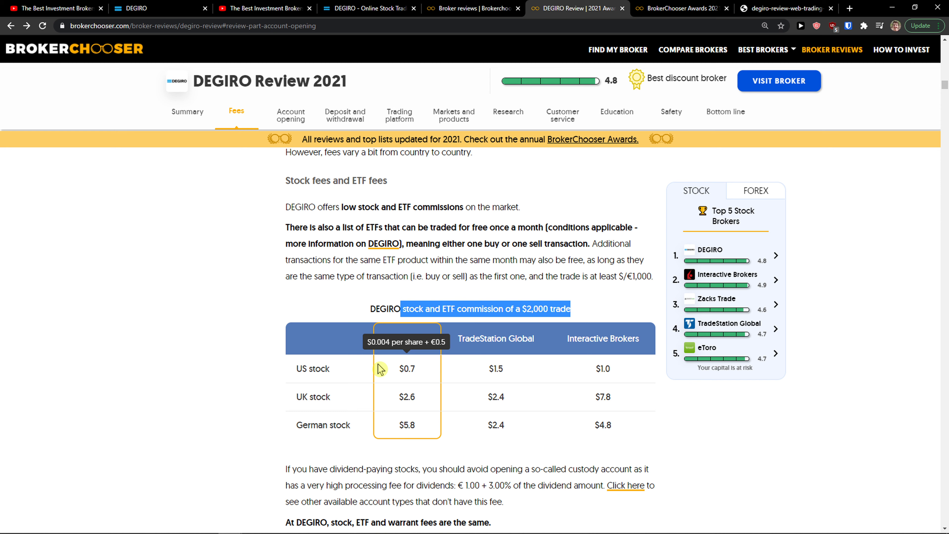
Jump to DEGIRO's trading platform review and continue to the markets and products asset-class table.
{"action": "left_click", "coordinate": [399, 115]}
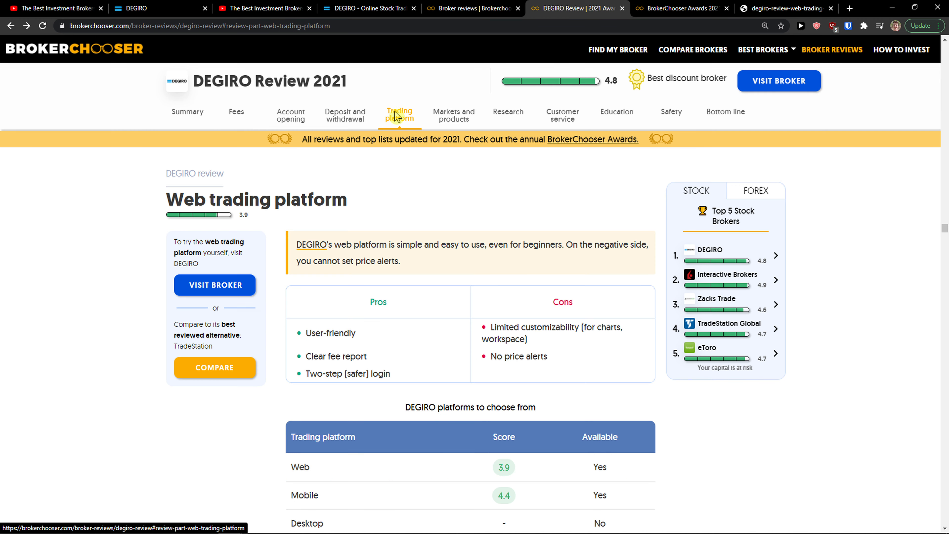
{"action": "scroll", "scroll_direction": "down", "scroll_amount": 3}
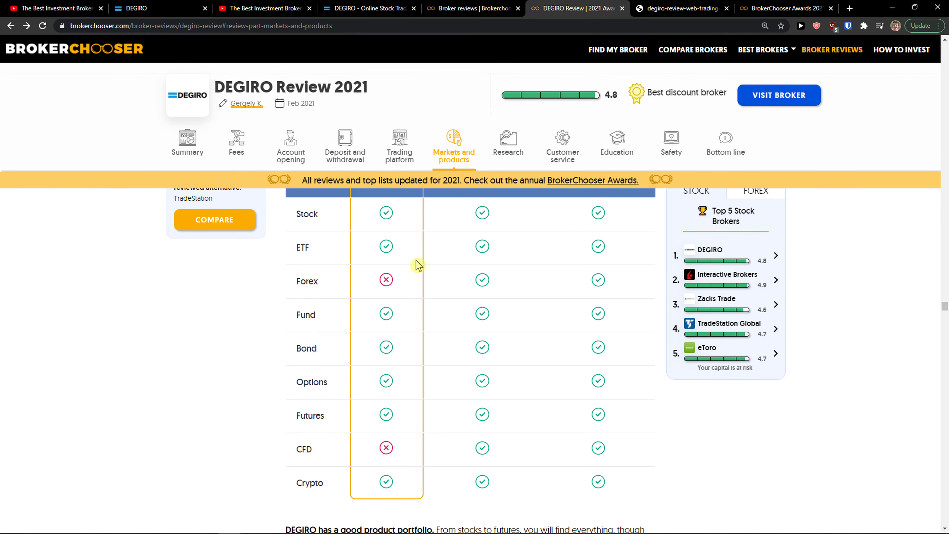
{"action": "mouse_move", "coordinate": [363, 446]}
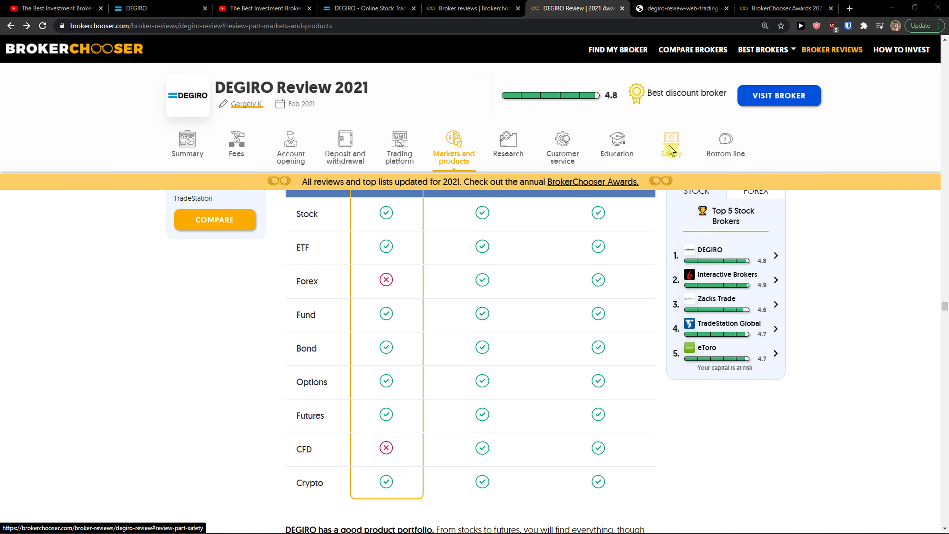
{"action": "left_click", "coordinate": [369, 7]}
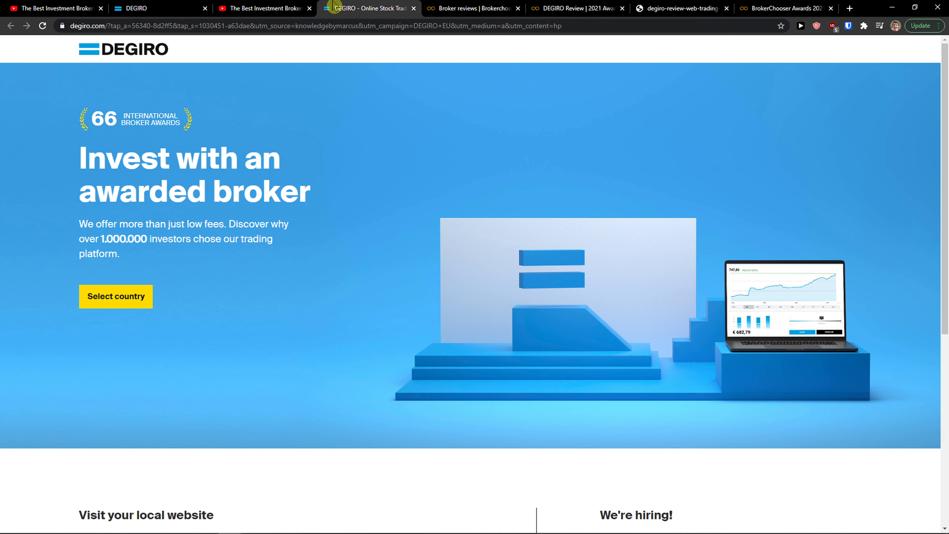
{"action": "left_click", "coordinate": [785, 9]}
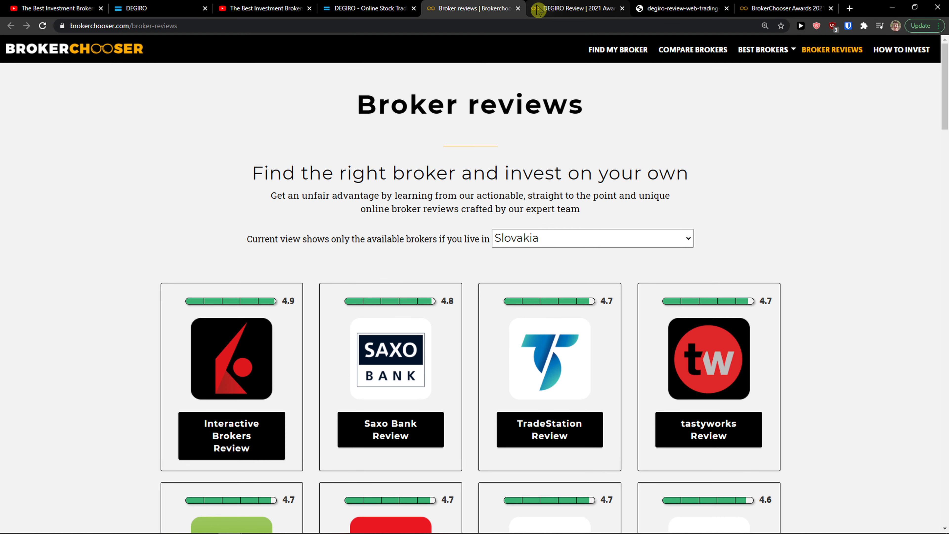
{"action": "scroll", "scroll_direction": "down", "scroll_amount": 3}
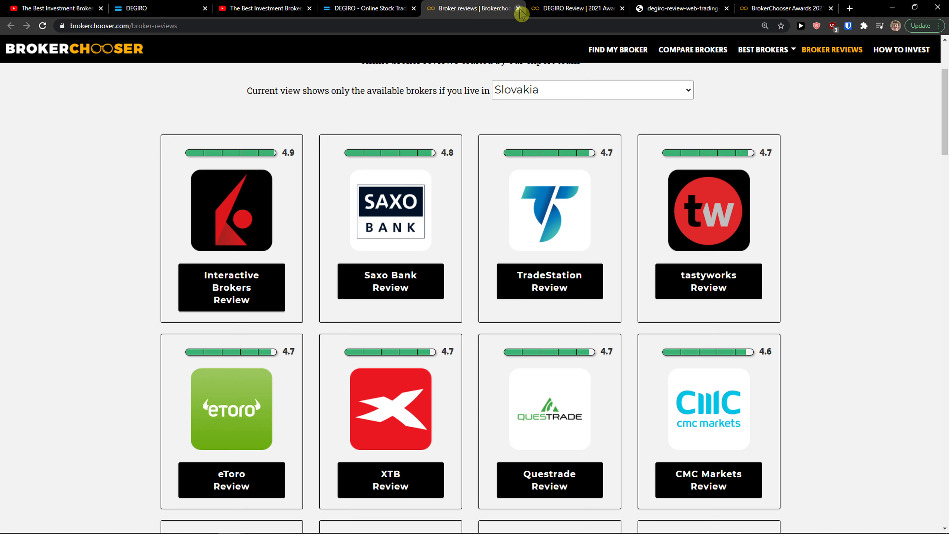
{"action": "left_click", "coordinate": [368, 8]}
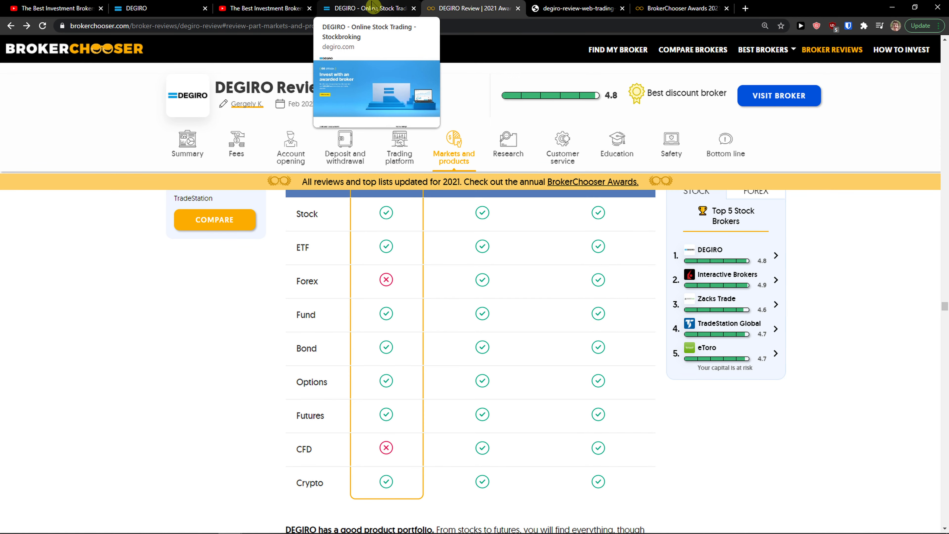